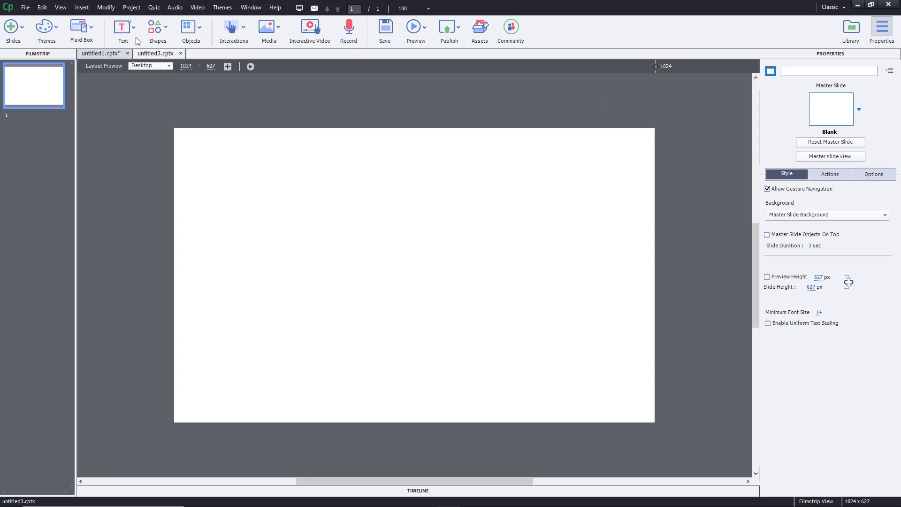
Rescale the project to 800 by 600 via Rescale Project and accept the irreversible-change warning
{"action": "left_click", "coordinate": [106, 8]}
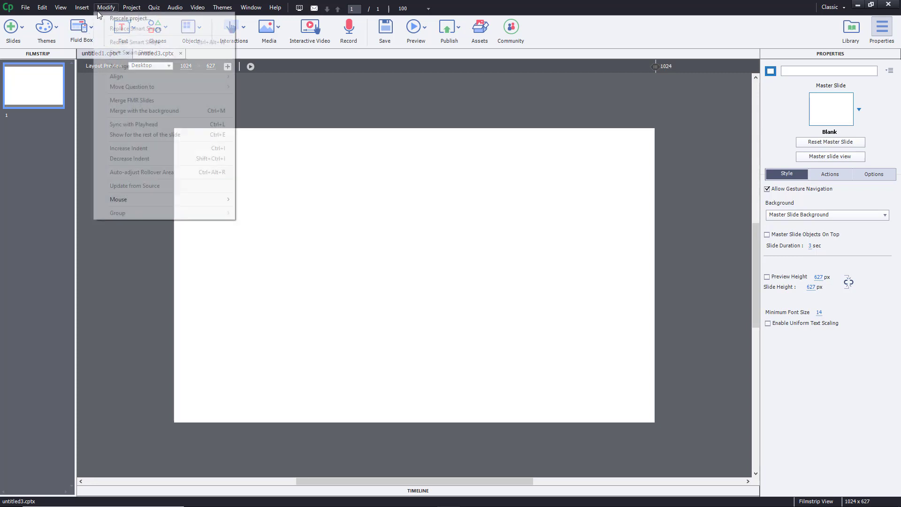
{"action": "left_click", "coordinate": [127, 18]}
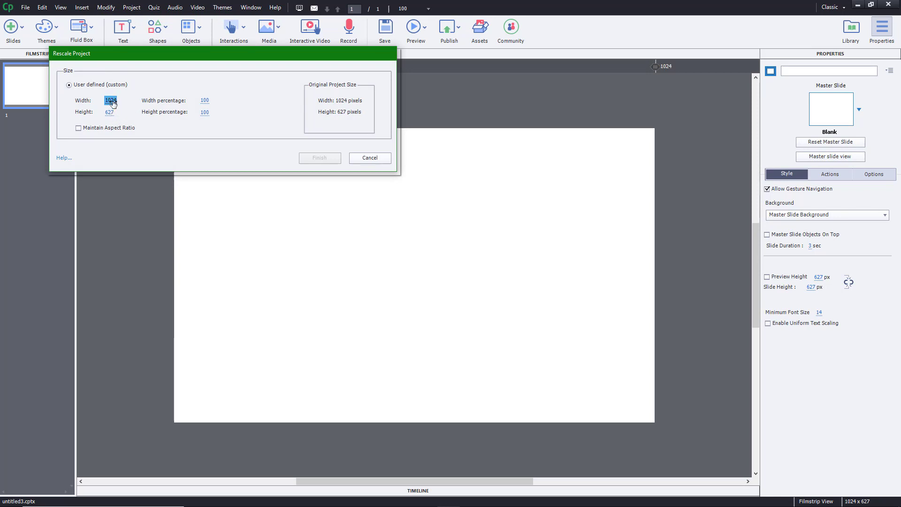
{"action": "type", "text": "800"}
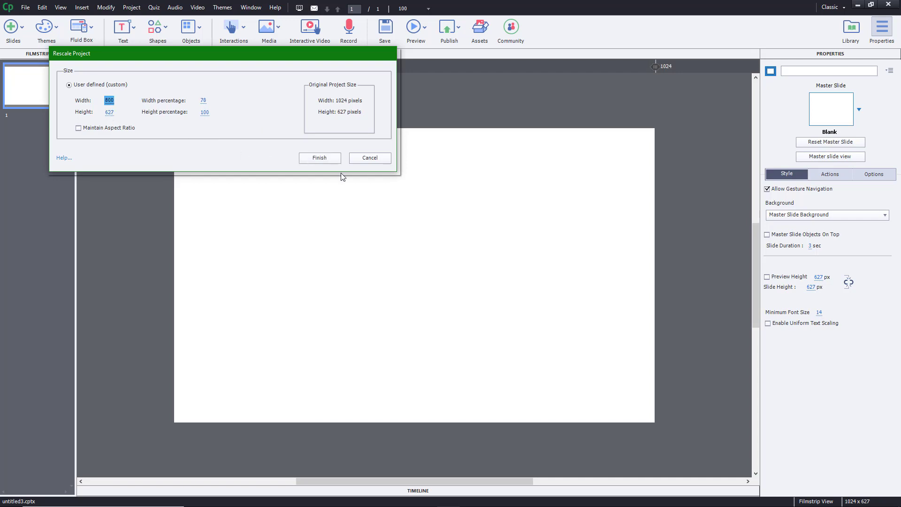
{"action": "left_click", "coordinate": [112, 112]}
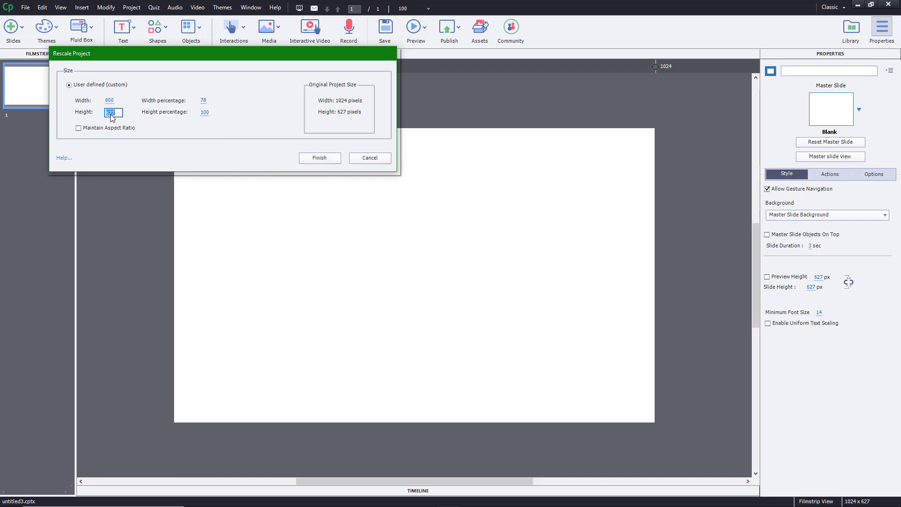
{"action": "type", "text": "600"}
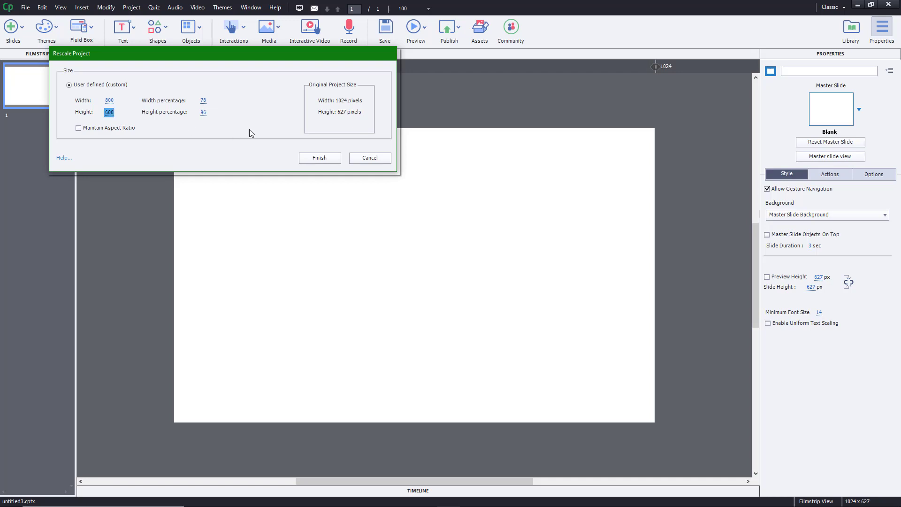
{"action": "left_click", "coordinate": [319, 158]}
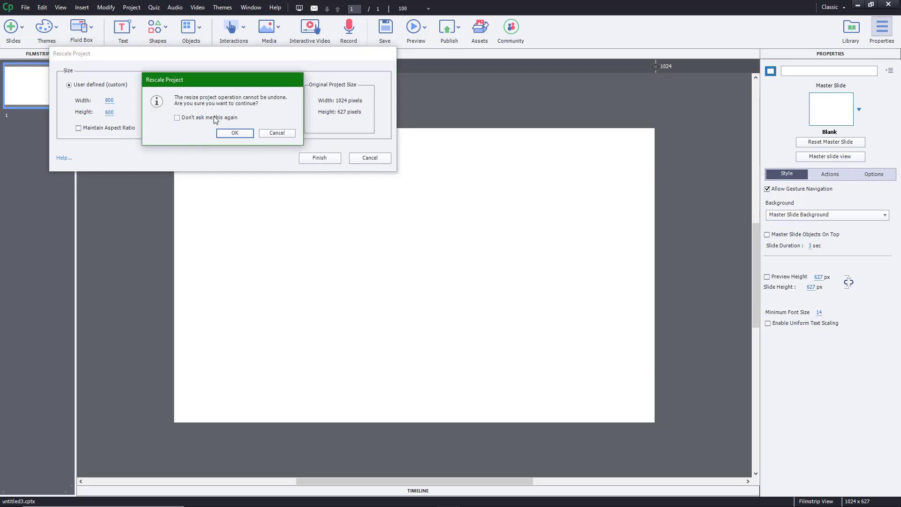
{"action": "left_click", "coordinate": [235, 133]}
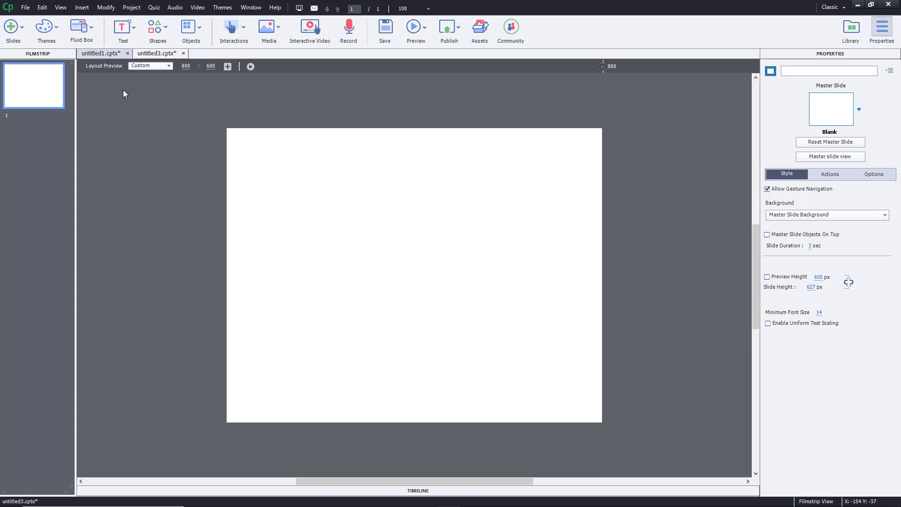
Rescale the project again with width 1920, giving a 1920 by 1080 slide
{"action": "left_click", "coordinate": [60, 7]}
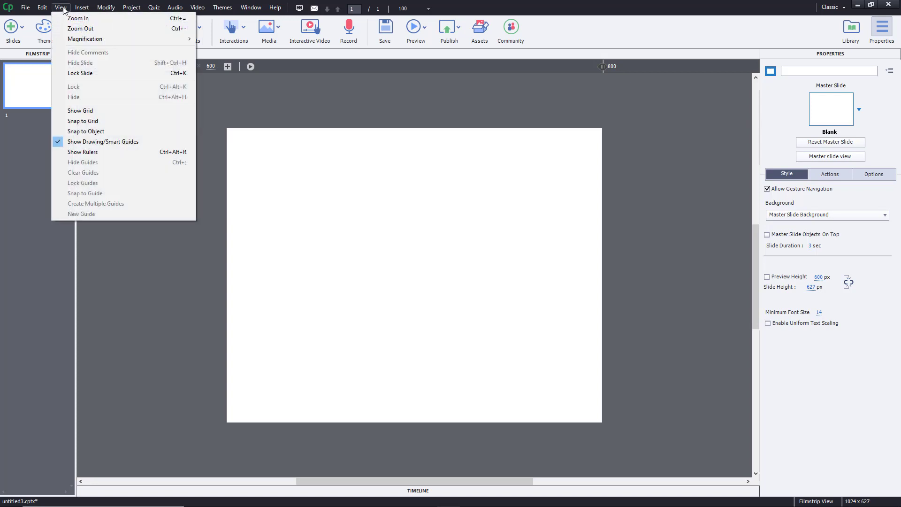
{"action": "left_click", "coordinate": [82, 7]}
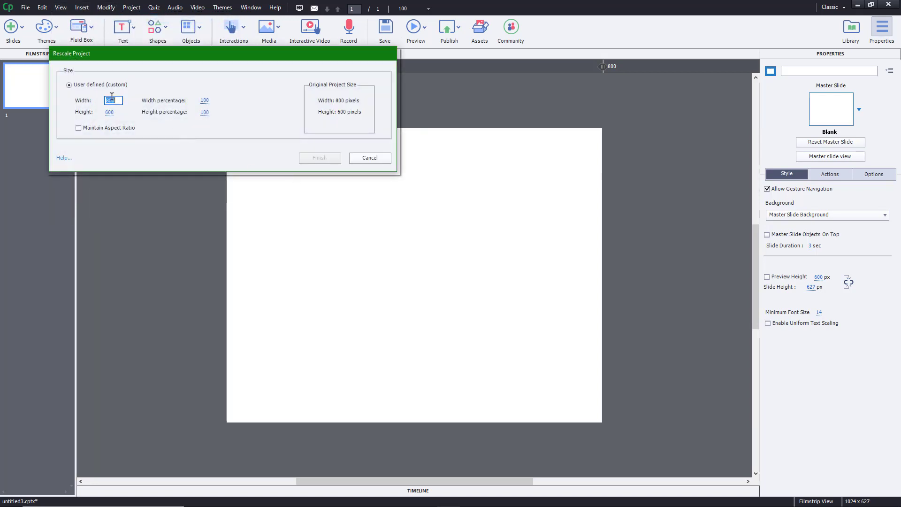
{"action": "type", "text": "1920"}
{"action": "left_click", "coordinate": [113, 112]}
{"action": "type", "text": "1080"}
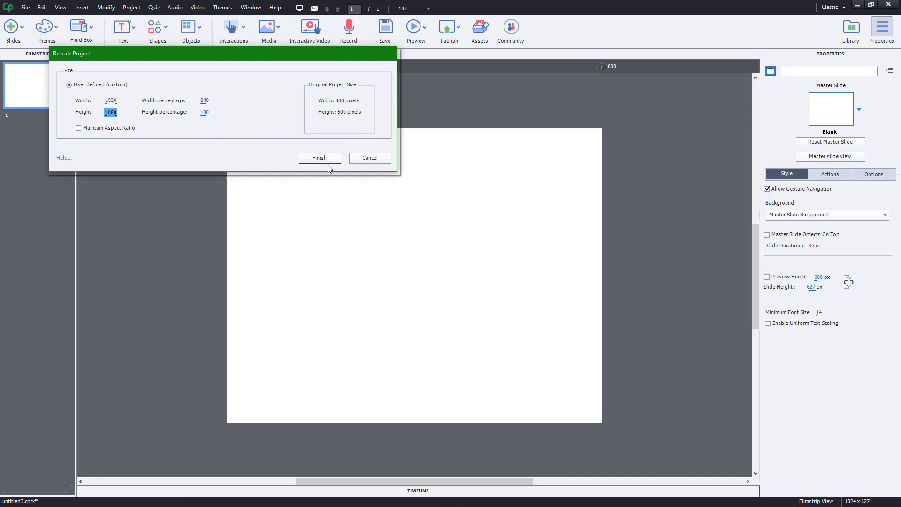
{"action": "left_click", "coordinate": [319, 158]}
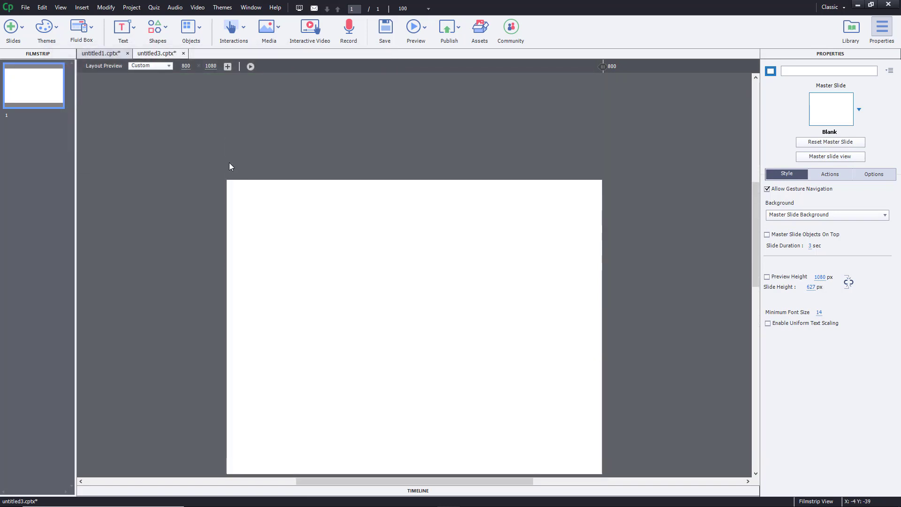
Preview the responsive project at the 1080-pixel width and zoom out to see the whole slide
{"action": "left_click", "coordinate": [106, 8]}
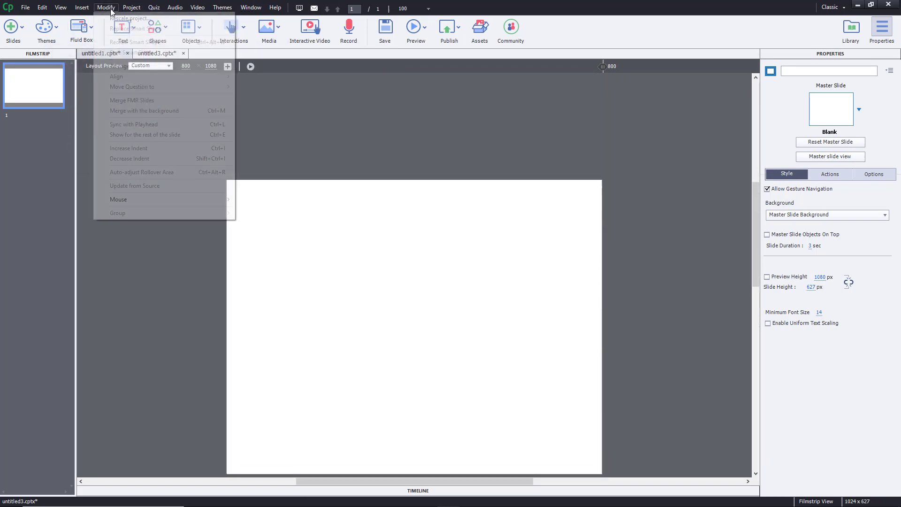
{"action": "left_click", "coordinate": [128, 18]}
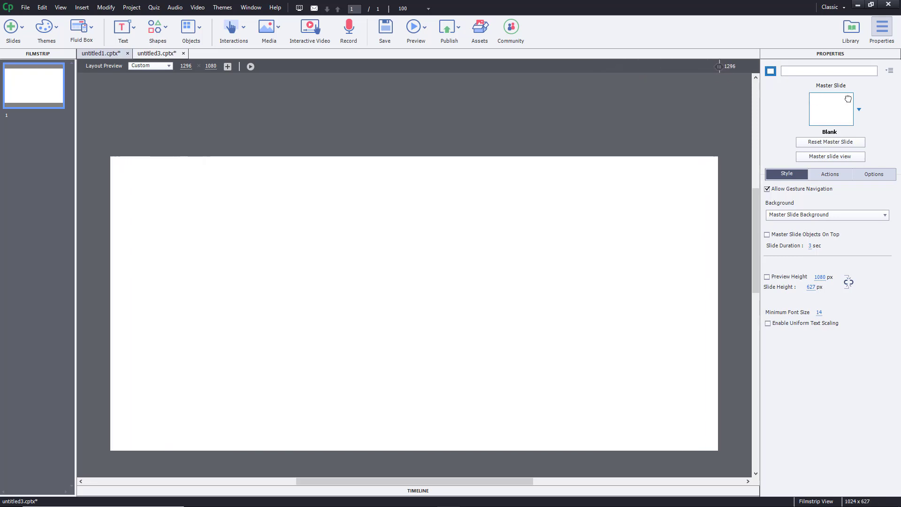
{"action": "left_click_drag", "start_coordinate": [717, 66], "coordinate": [732, 66]}
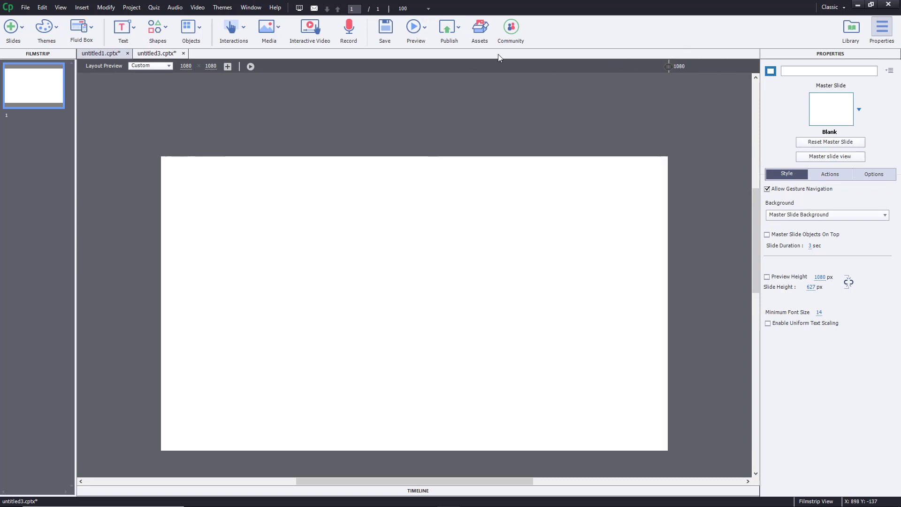
{"action": "mouse_move", "coordinate": [347, 94]}
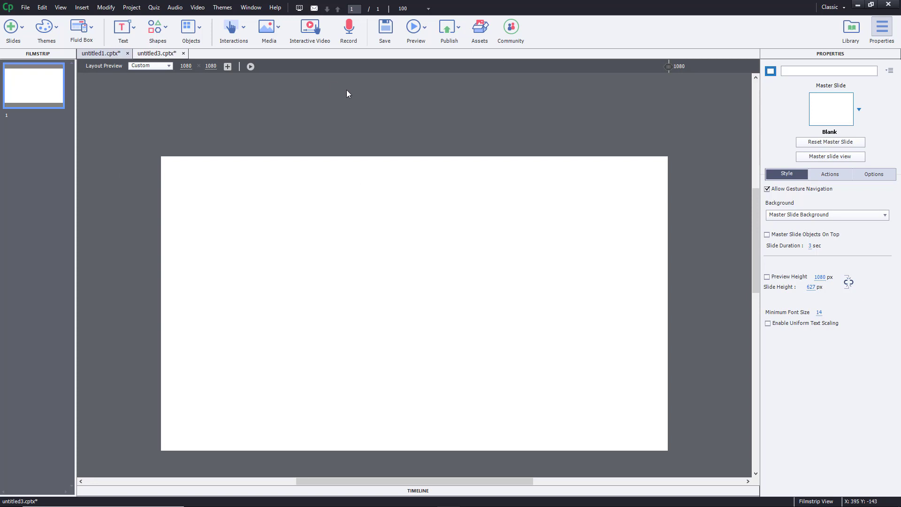
{"action": "mouse_move", "coordinate": [191, 93]}
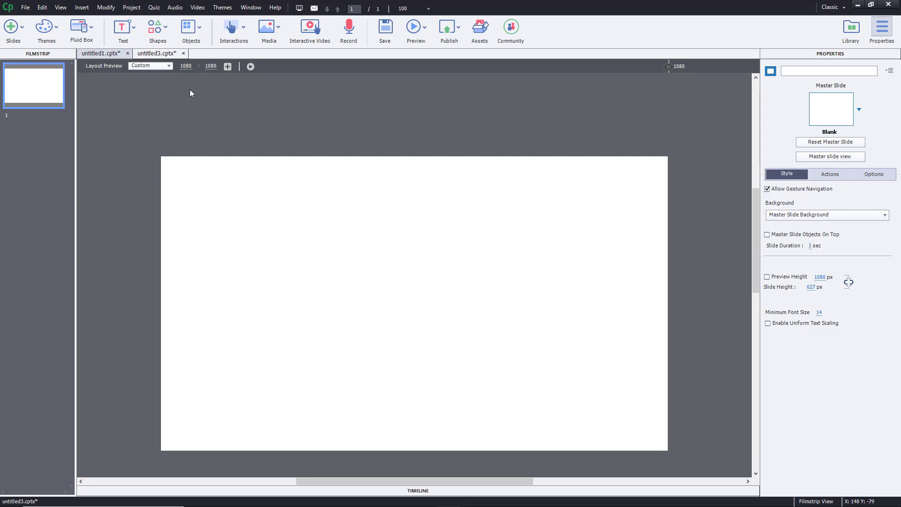
{"action": "left_click", "coordinate": [60, 8]}
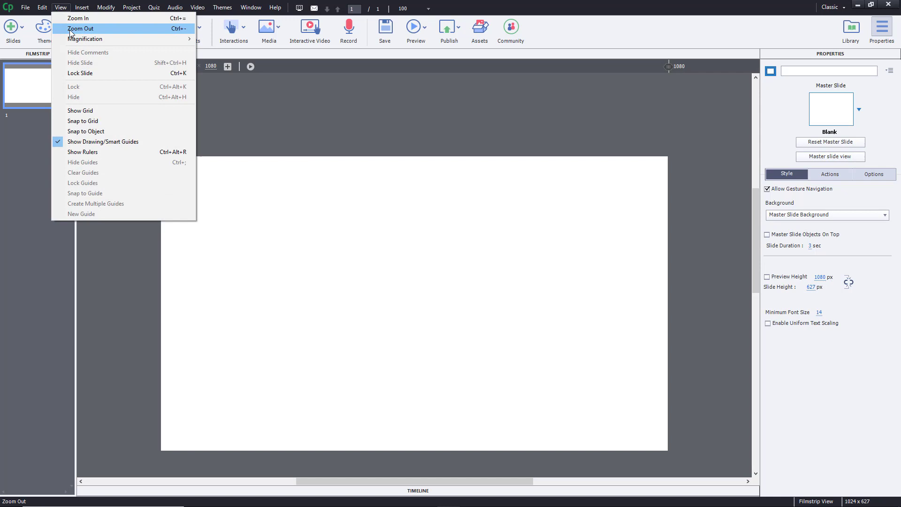
{"action": "left_click", "coordinate": [80, 28]}
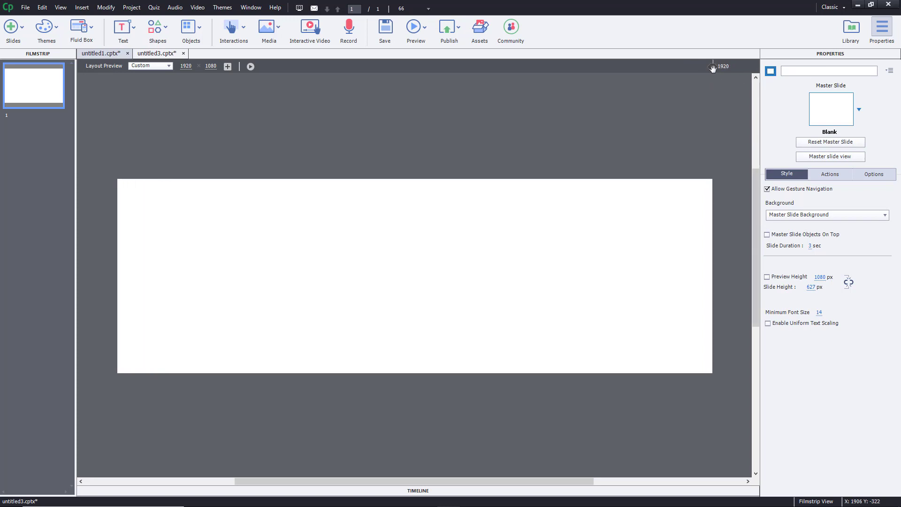
{"action": "mouse_move", "coordinate": [155, 391]}
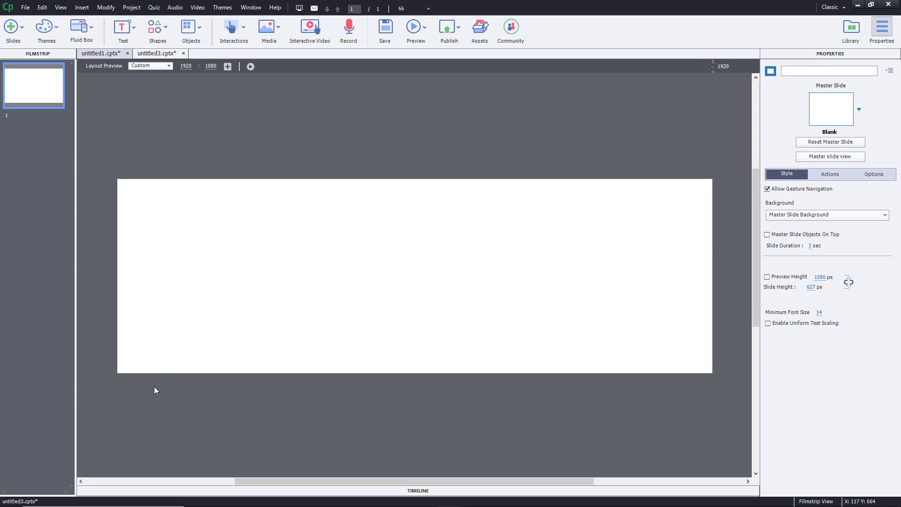
{"action": "mouse_move", "coordinate": [121, 255]}
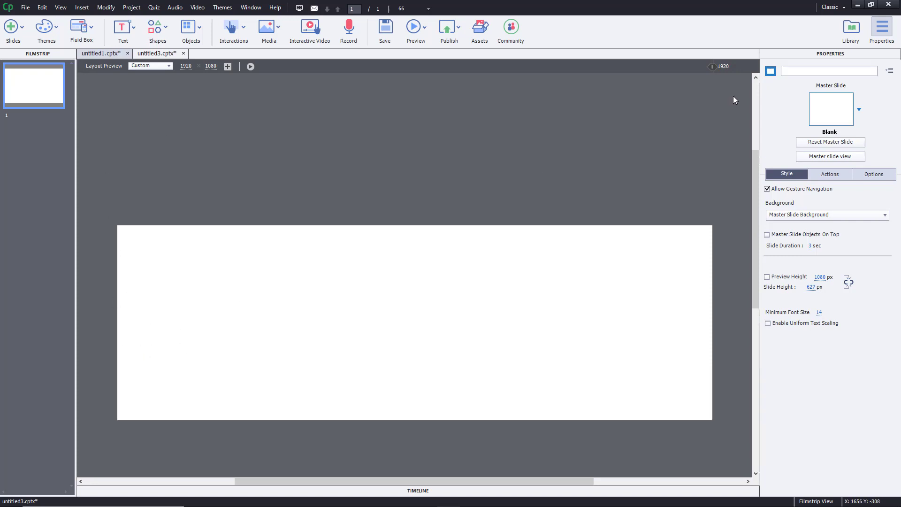
{"action": "mouse_move", "coordinate": [566, 103]}
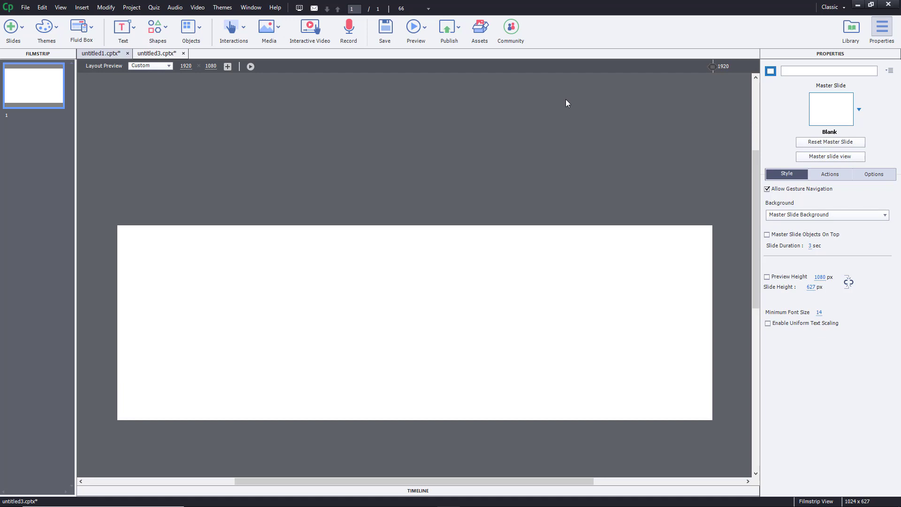
Make the untitled1 project with its title placeholder slide the active document
{"action": "left_click", "coordinate": [149, 66]}
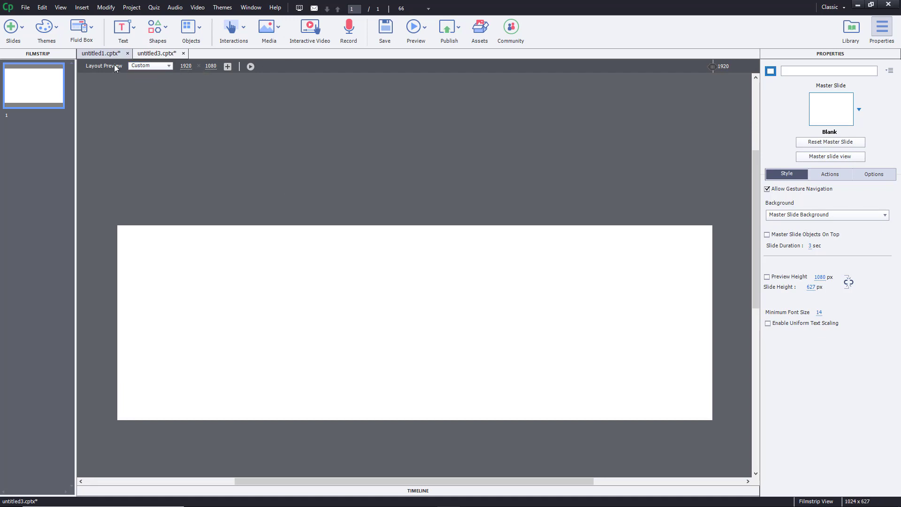
{"action": "left_click", "coordinate": [102, 53]}
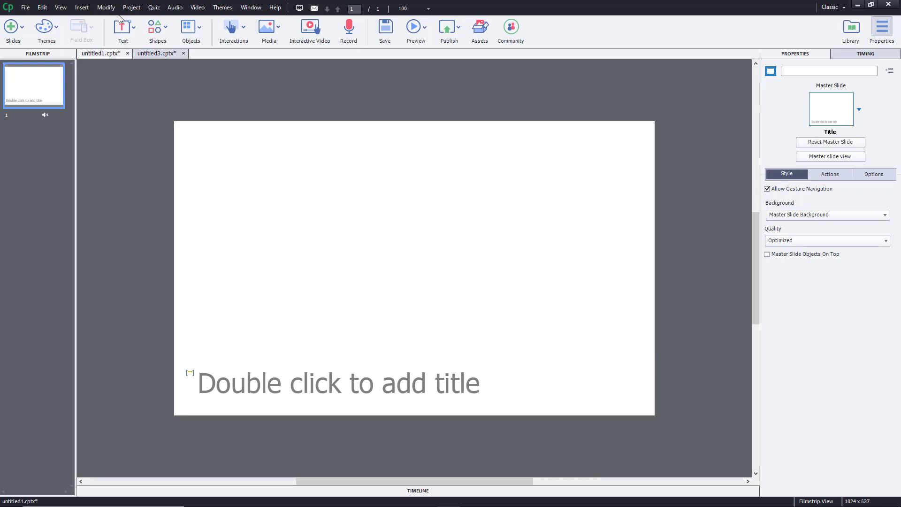
Enter width 1920 in Rescale Project and turn off Maintain Aspect Ratio
{"action": "left_click", "coordinate": [106, 8]}
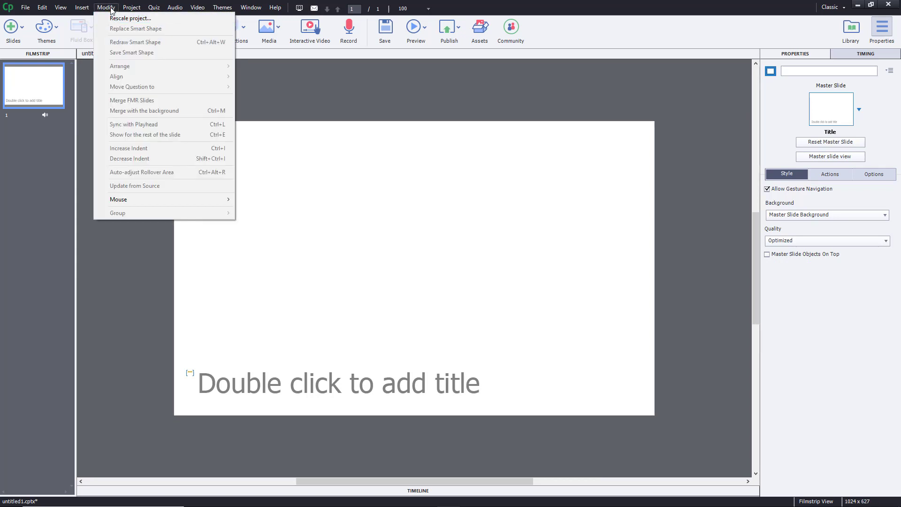
{"action": "left_click", "coordinate": [130, 18]}
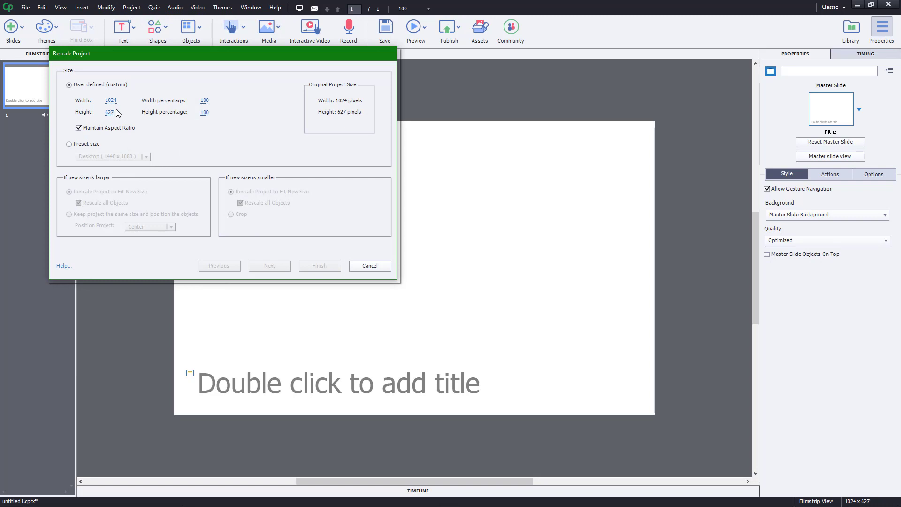
{"action": "left_click", "coordinate": [110, 100]}
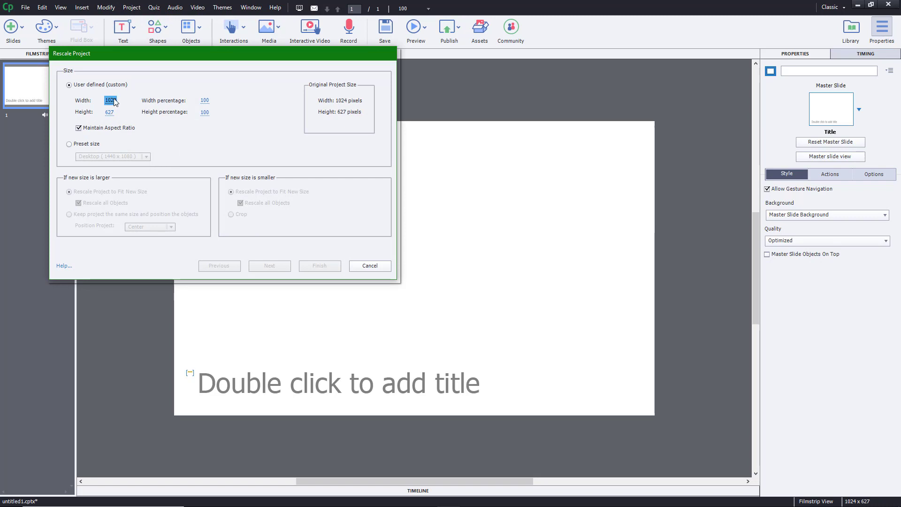
{"action": "type", "text": "1920"}
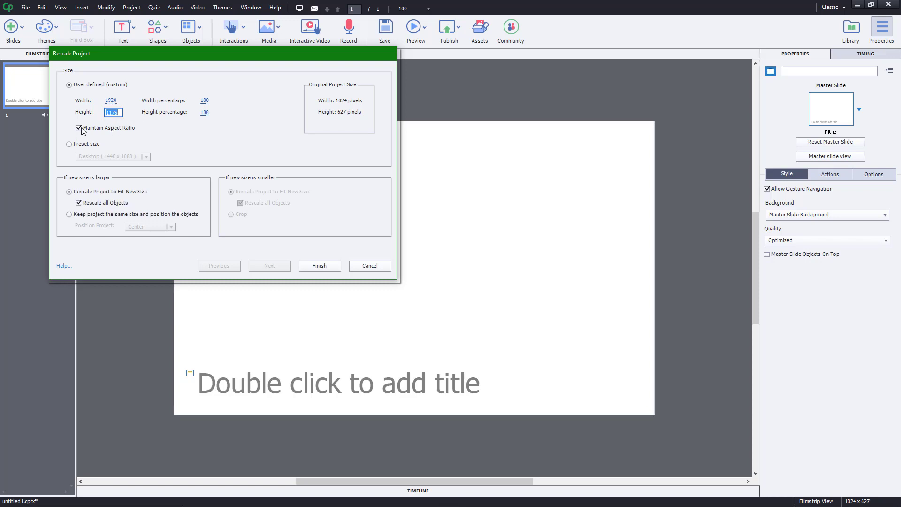
{"action": "left_click", "coordinate": [79, 128]}
{"action": "type", "text": "1080"}
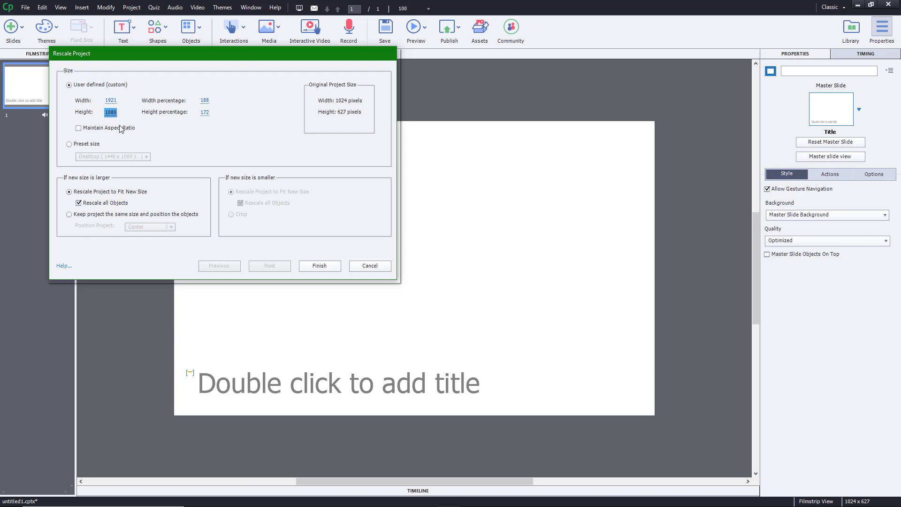
Adjust the height entries to reach 1920 by 1080 and finish the rescale
{"action": "left_click", "coordinate": [79, 127]}
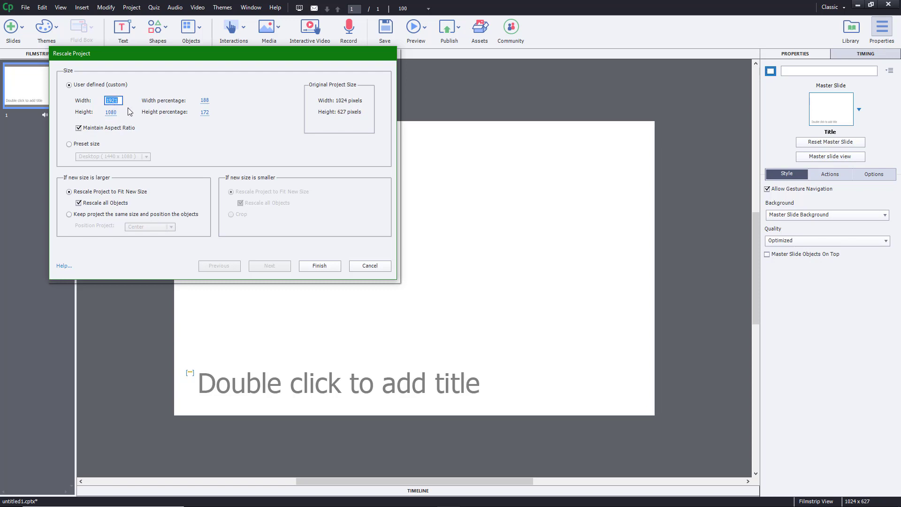
{"action": "type", "text": "200"}
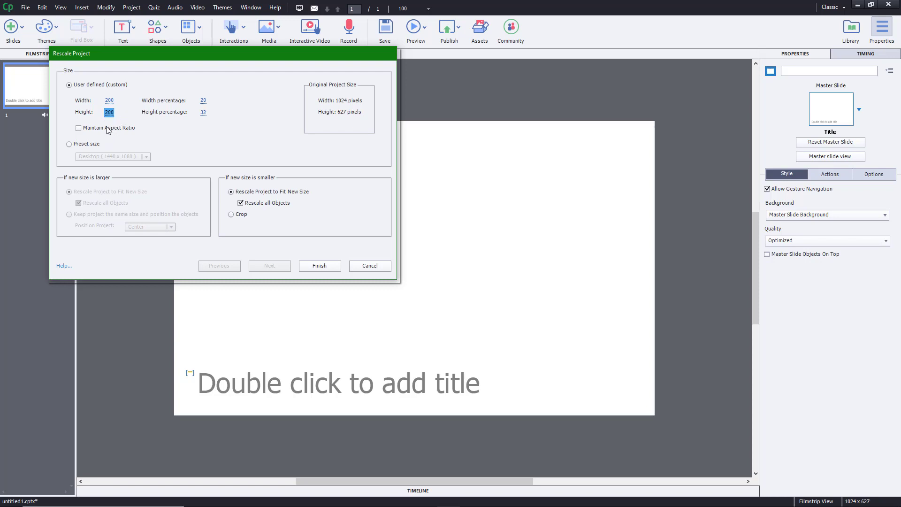
{"action": "left_click", "coordinate": [79, 128]}
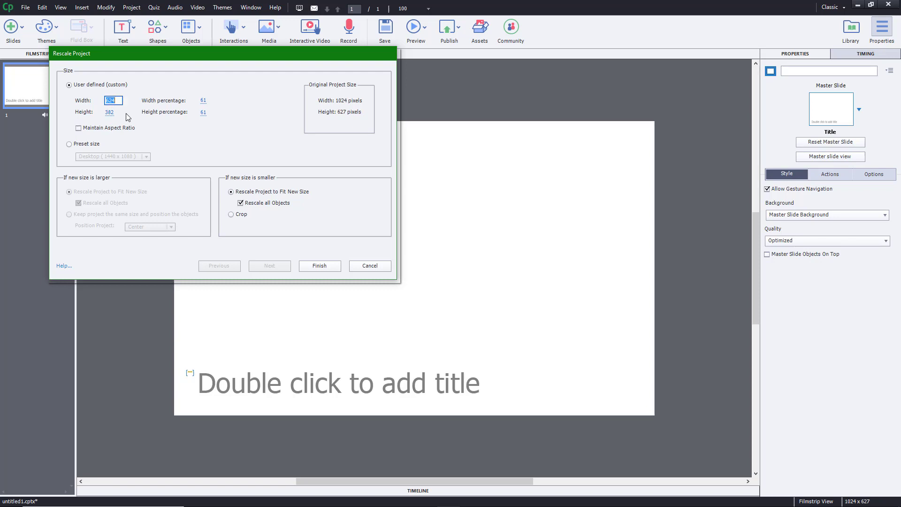
{"action": "type", "text": "400"}
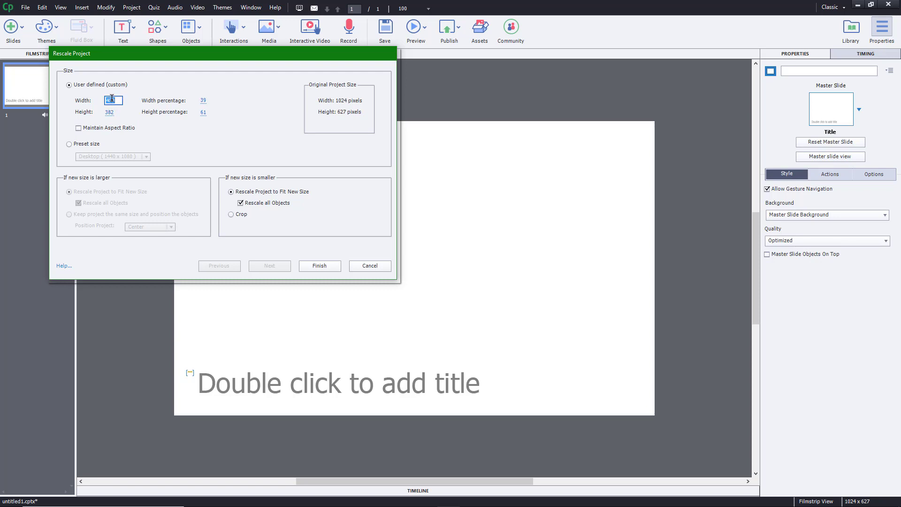
{"action": "type", "text": "1920"}
{"action": "left_click", "coordinate": [113, 112]}
{"action": "type", "text": "1080"}
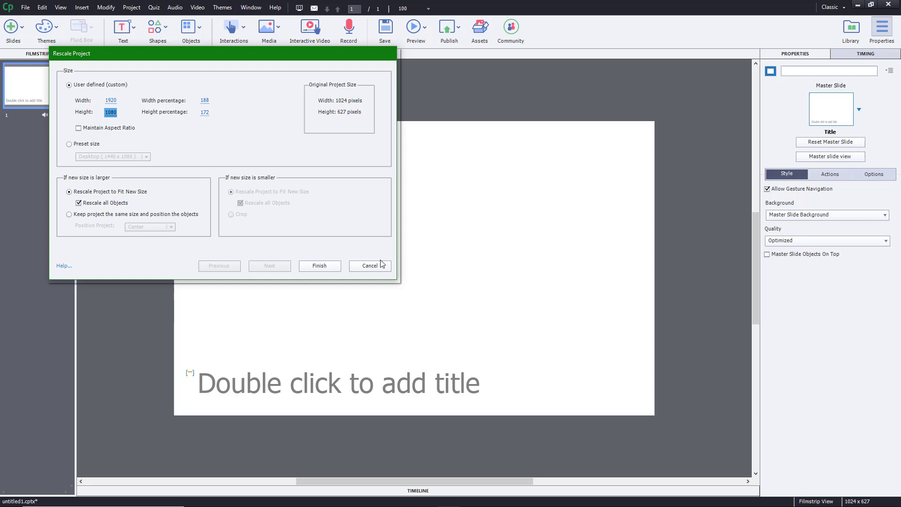
{"action": "left_click", "coordinate": [319, 266]}
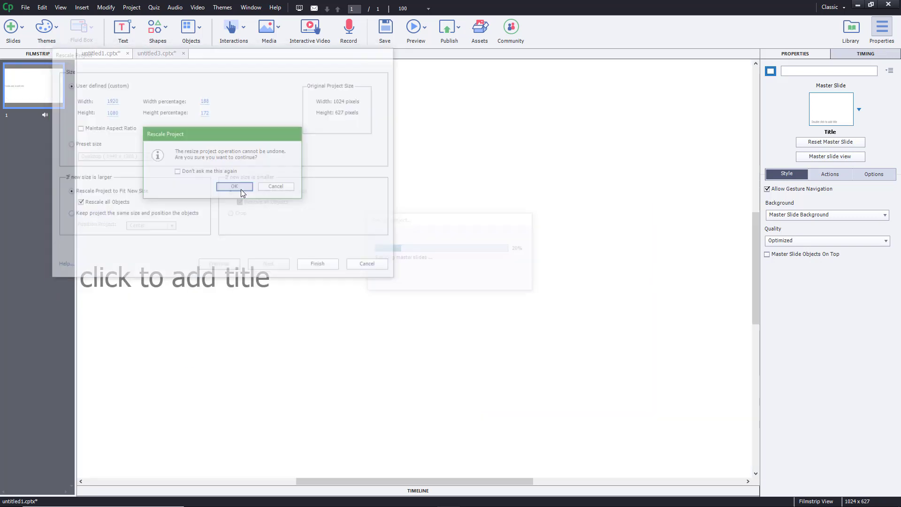
Accept the irreversible-resize warning so untitled1 becomes 1920 by 1080
{"action": "left_click", "coordinate": [234, 186]}
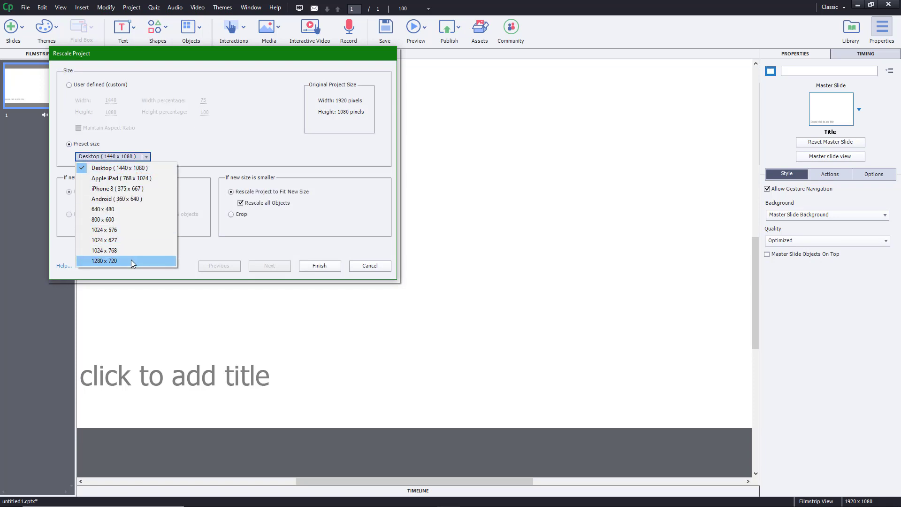
Apply the 1280 x 720 preset, fitting to the new size without rescaling objects, and confirm
{"action": "left_click", "coordinate": [103, 261]}
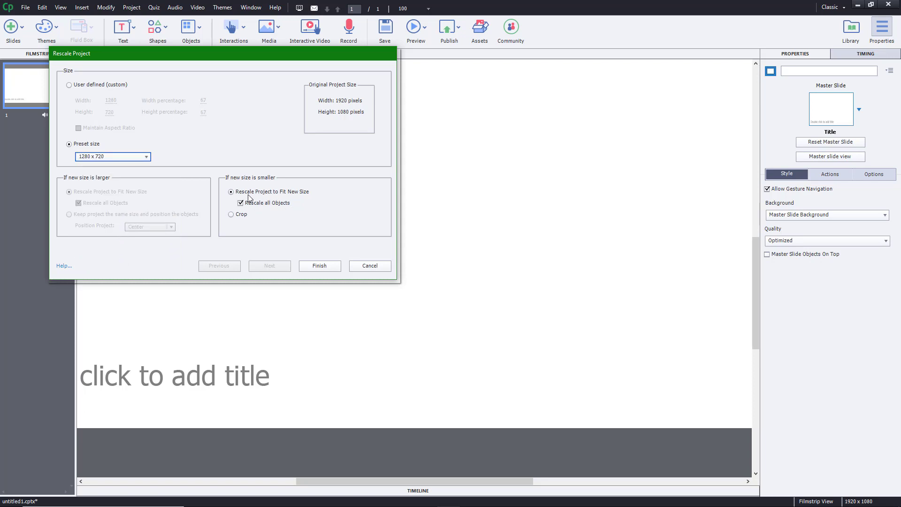
{"action": "mouse_move", "coordinate": [326, 199]}
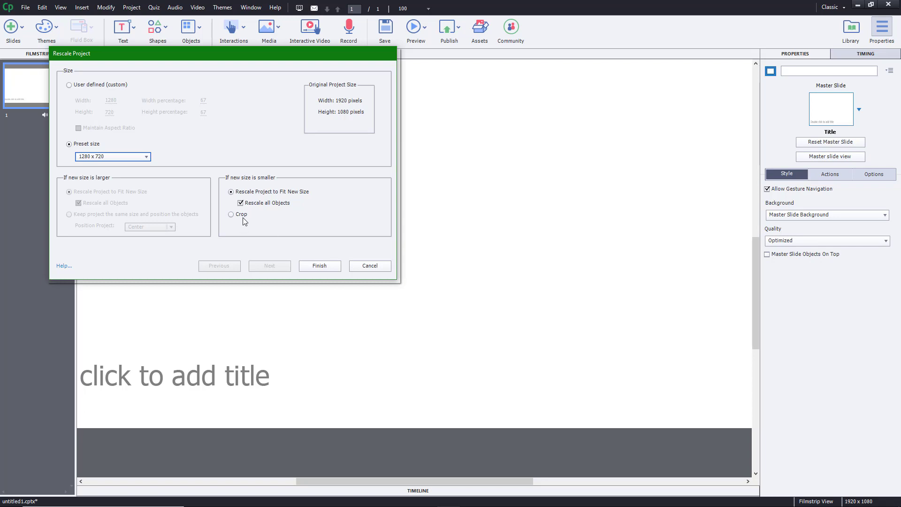
{"action": "left_click", "coordinate": [230, 214]}
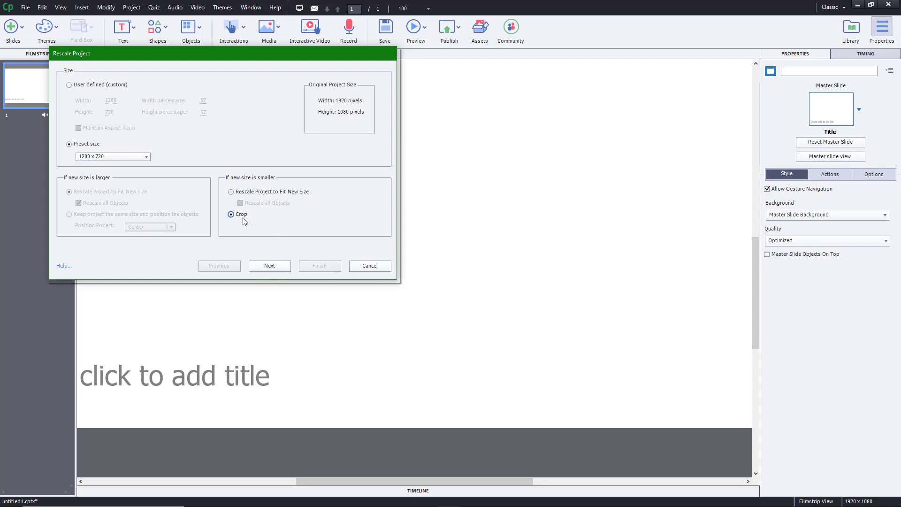
{"action": "left_click", "coordinate": [231, 192]}
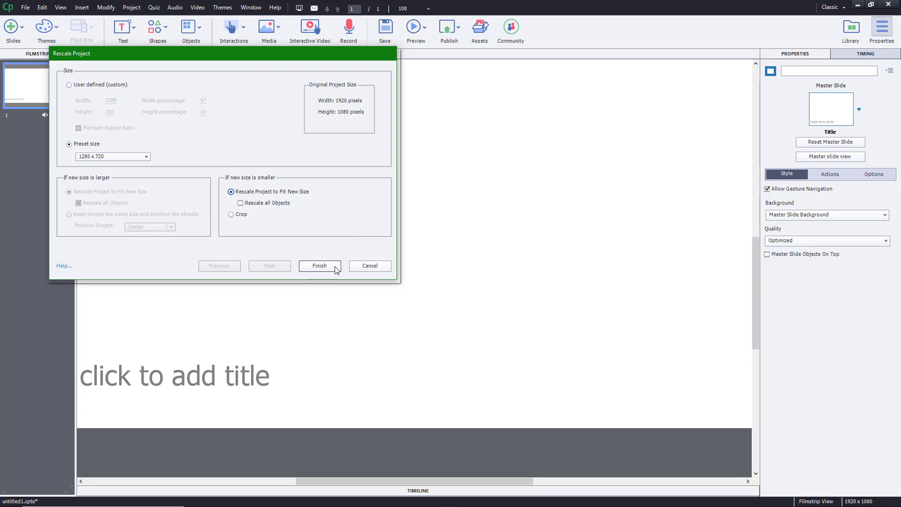
{"action": "left_click", "coordinate": [320, 266]}
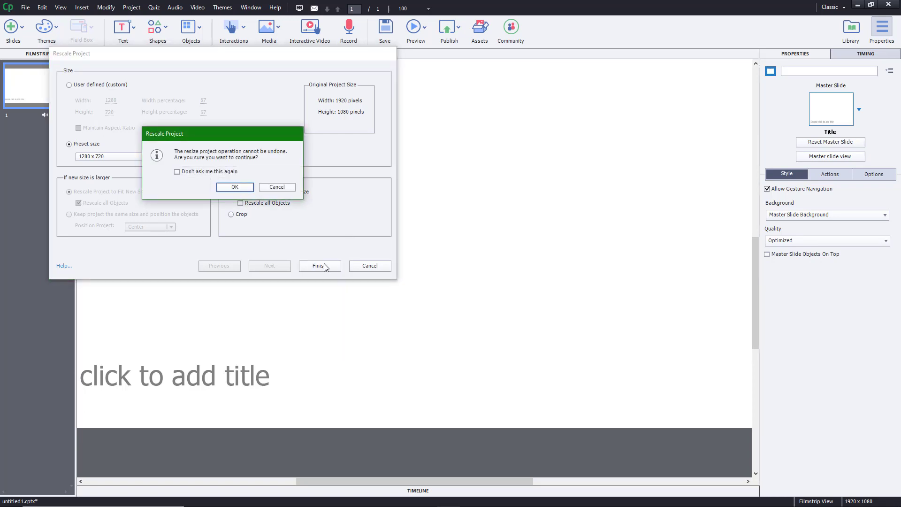
{"action": "left_click", "coordinate": [234, 186]}
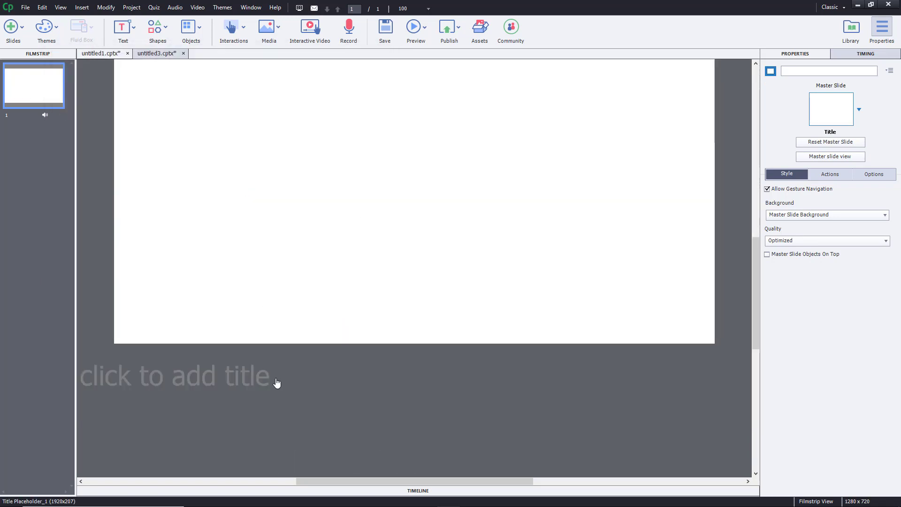
Select the oversized title placeholder to fit it back inside the 1280 by 720 slide
{"action": "left_click", "coordinate": [177, 376]}
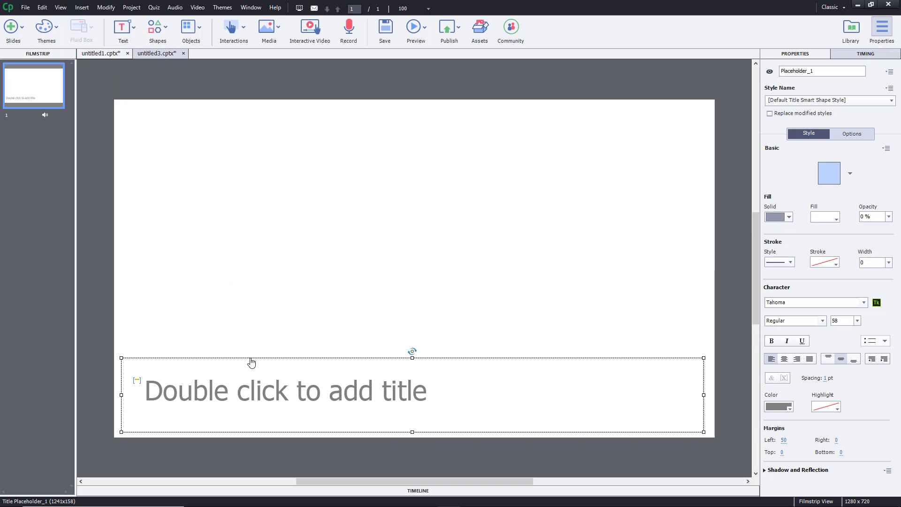
{"action": "mouse_move", "coordinate": [251, 362]}
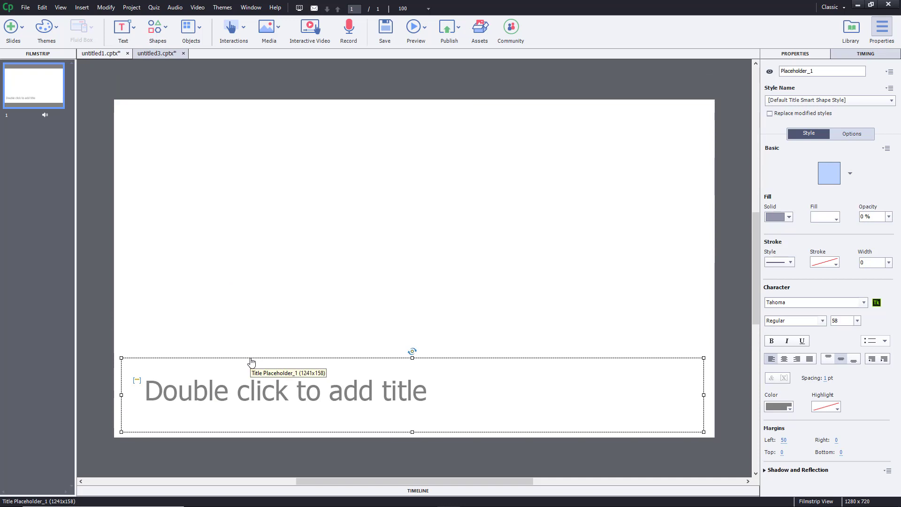